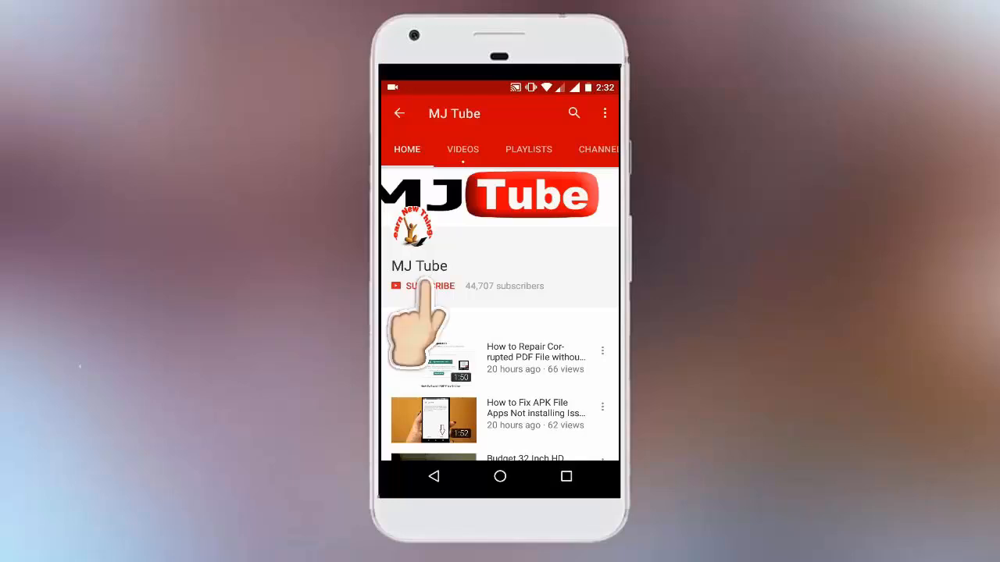
# Step: Play the MacBook review clip and pause near 0:00:12 with the laptop seen from the side
pyautogui.click(422, 286)
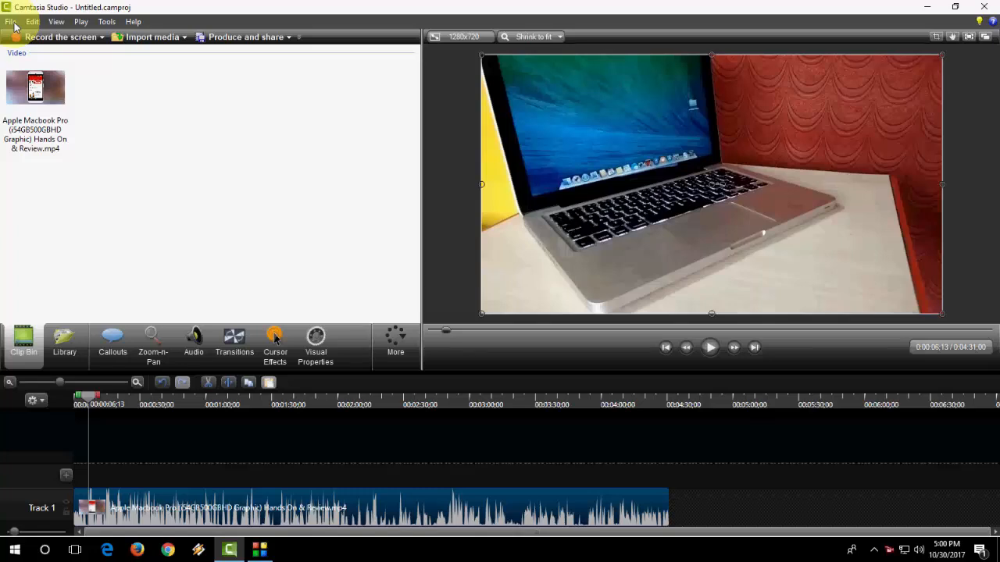
pyautogui.click(11, 22)
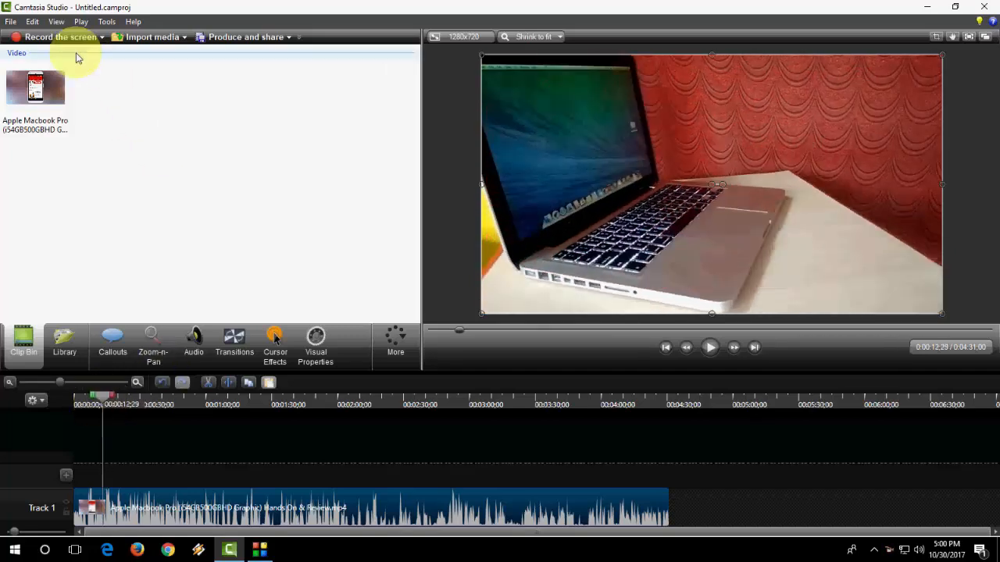
# Step: Start Export frame as... from File > Produce special for the 12-second frame
pyautogui.click(11, 22)
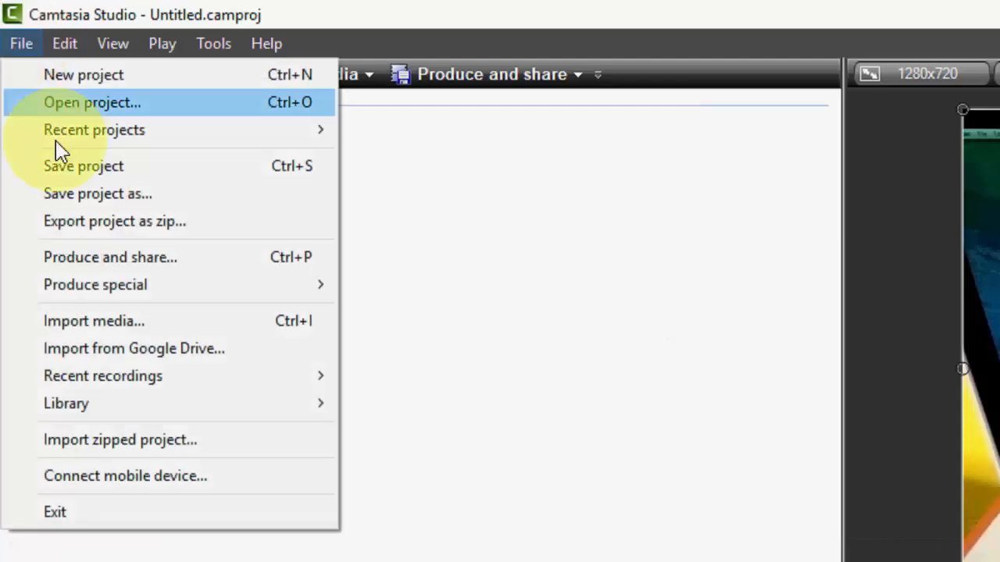
pyautogui.moveTo(95, 284)
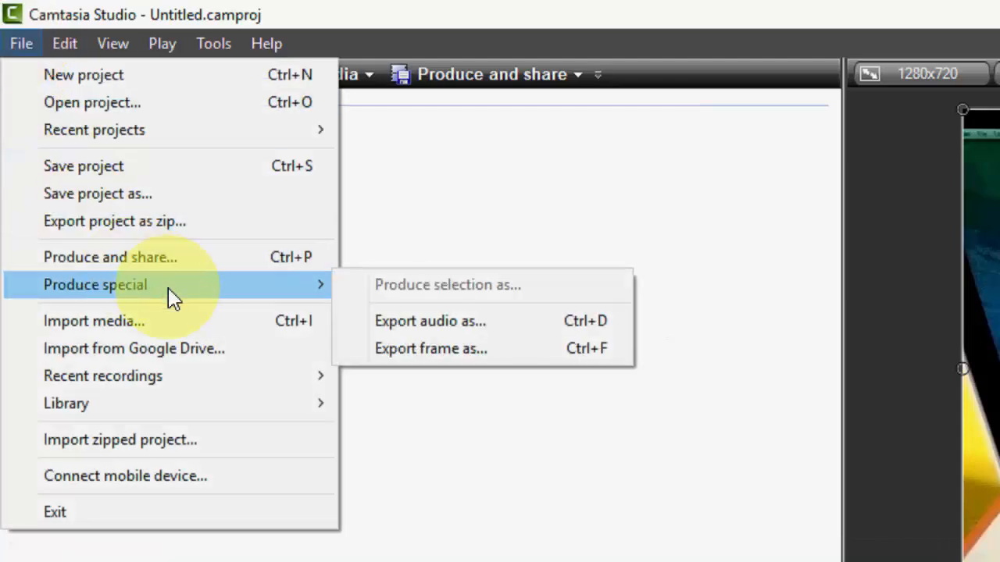
pyautogui.moveTo(112, 299)
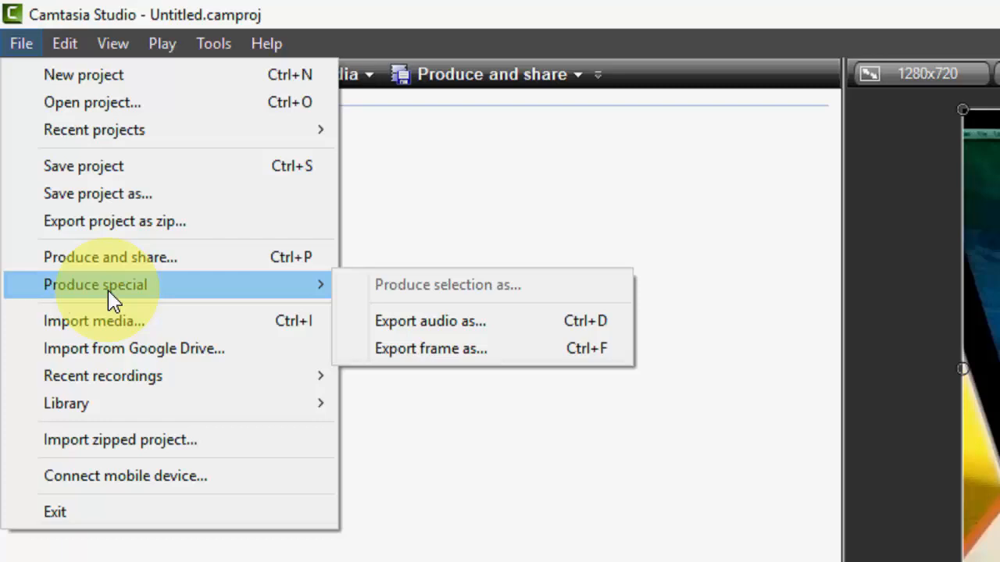
pyautogui.moveTo(422, 348)
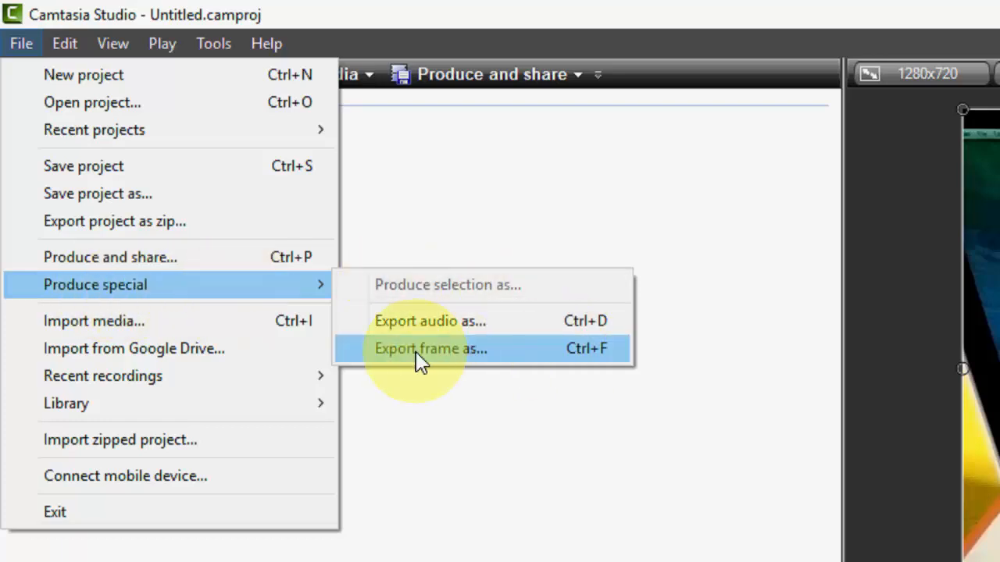
pyautogui.click(431, 348)
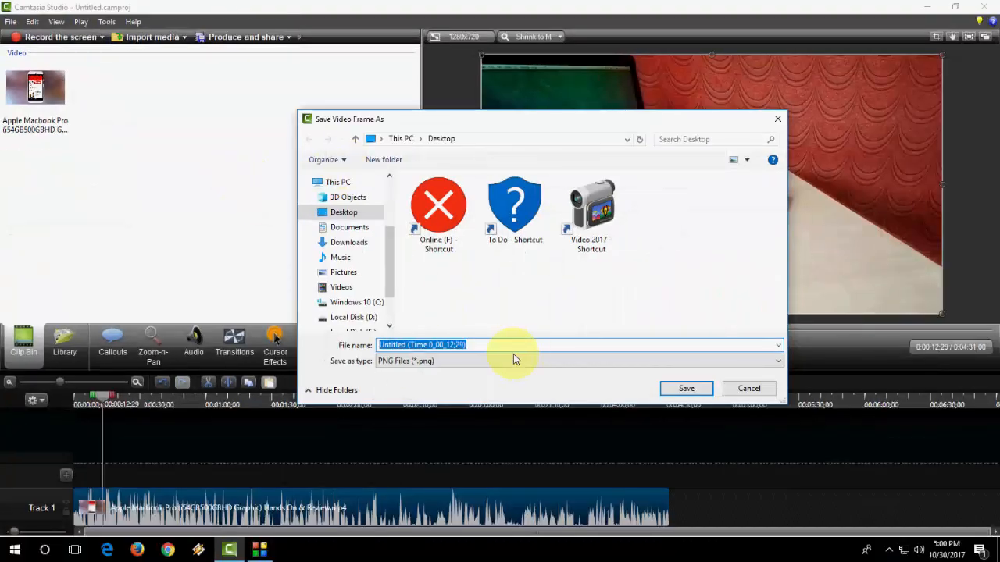
# Step: Save the frame to the Desktop as a PNG named 'picture'
pyautogui.write('Picture')
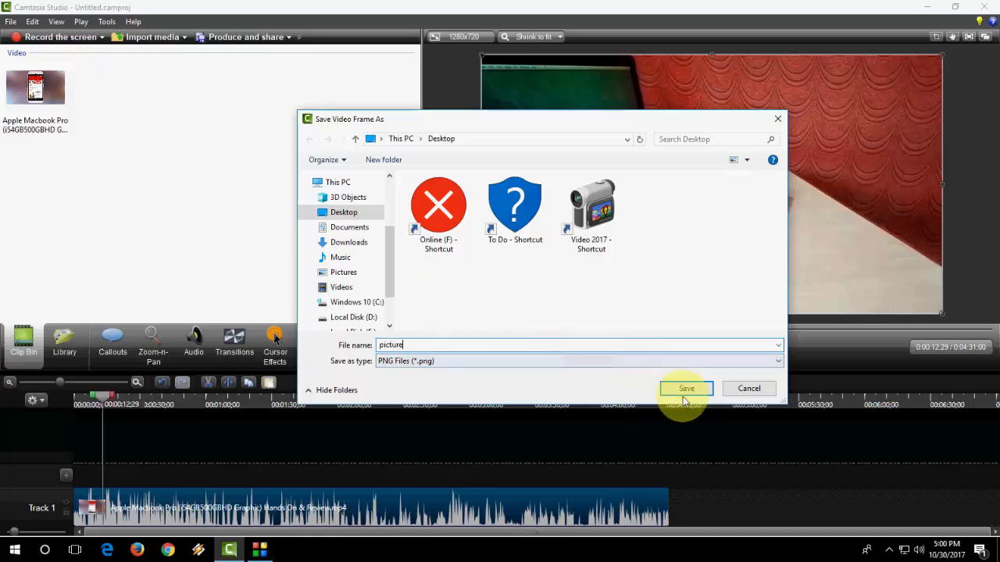
pyautogui.click(686, 387)
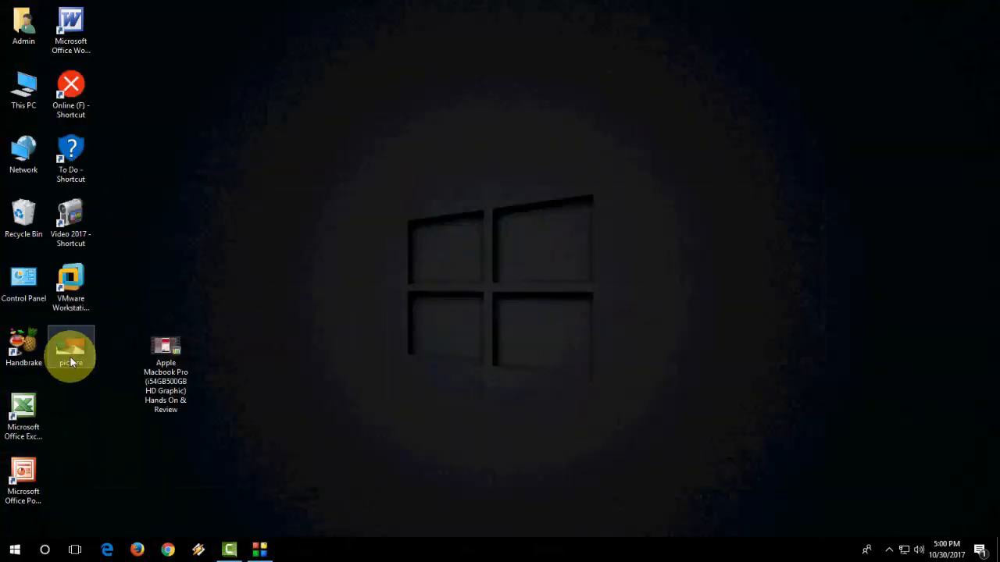
# Step: View picture.png in Photos, compare it with the Camtasia frame, then close Photos
pyautogui.doubleClick(70, 356)
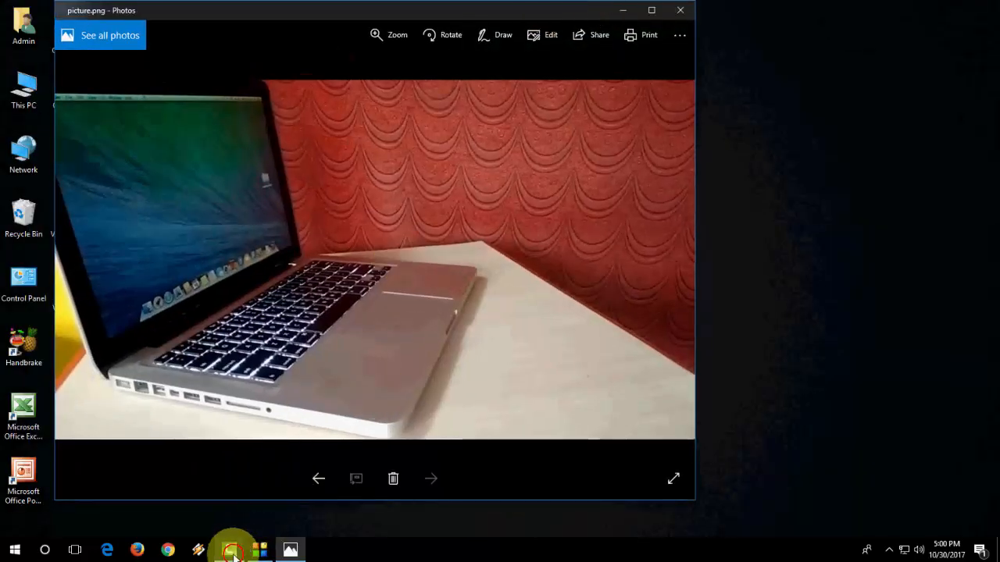
pyautogui.click(228, 550)
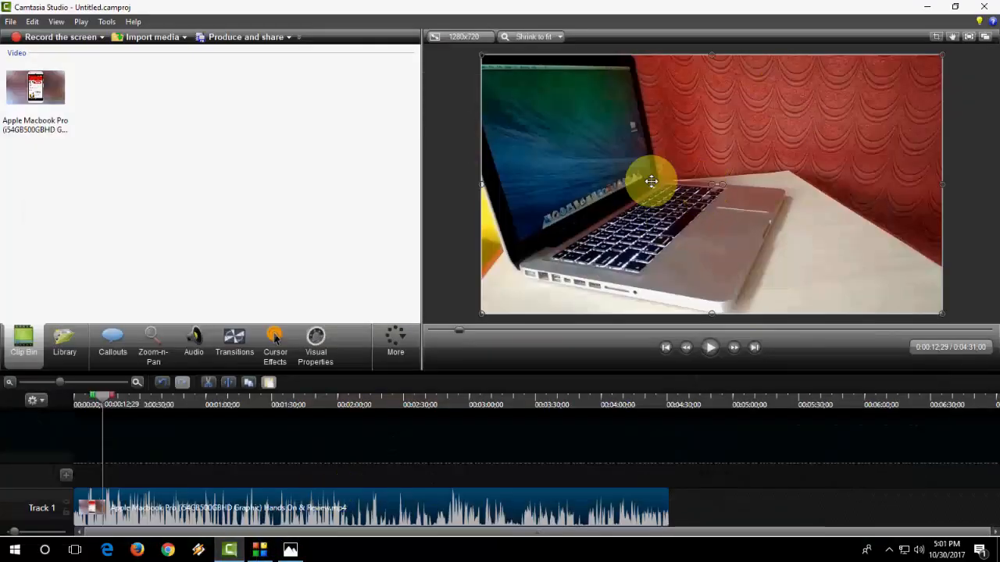
pyautogui.moveTo(922, 40)
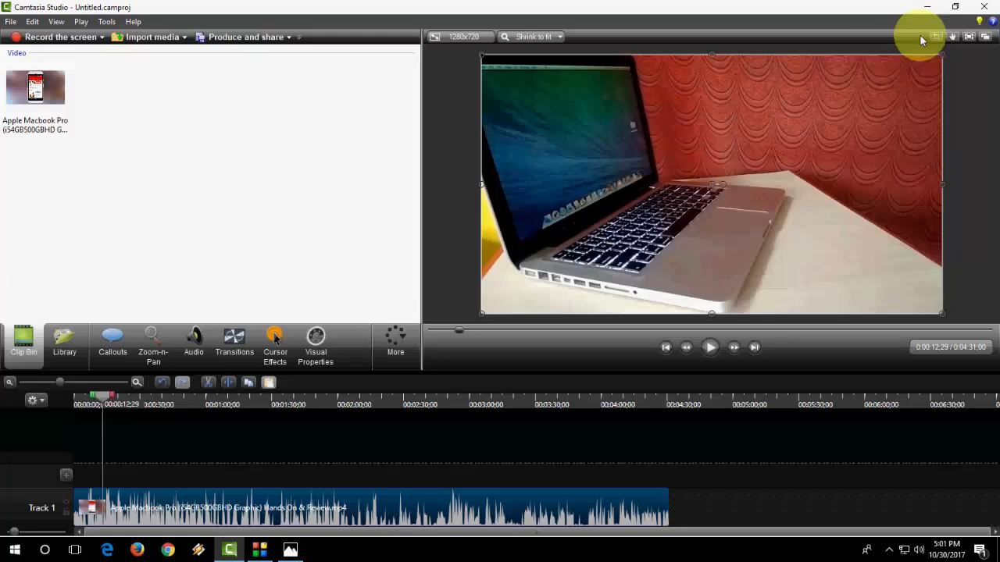
pyautogui.moveTo(931, 10)
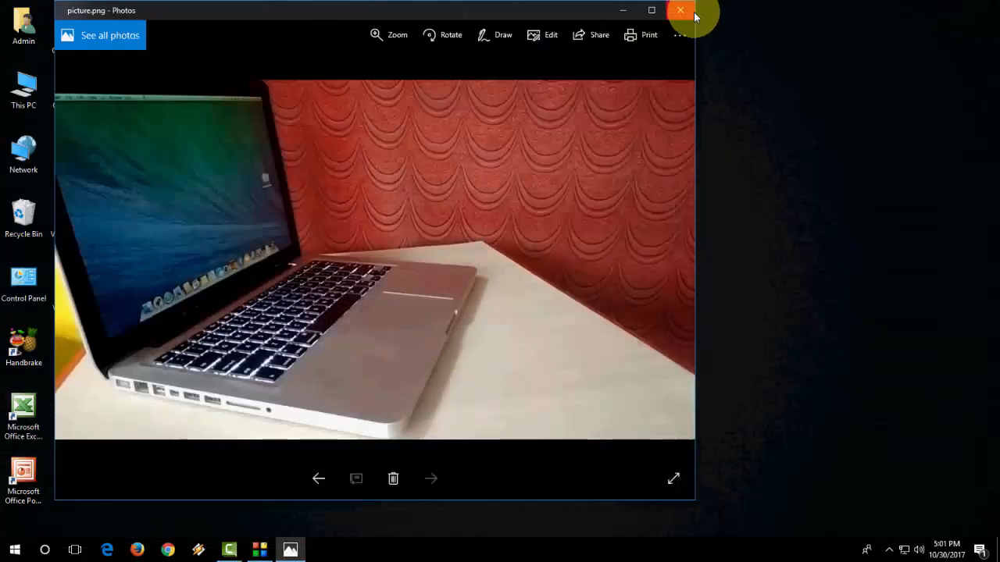
pyautogui.rightClick(557, 86)
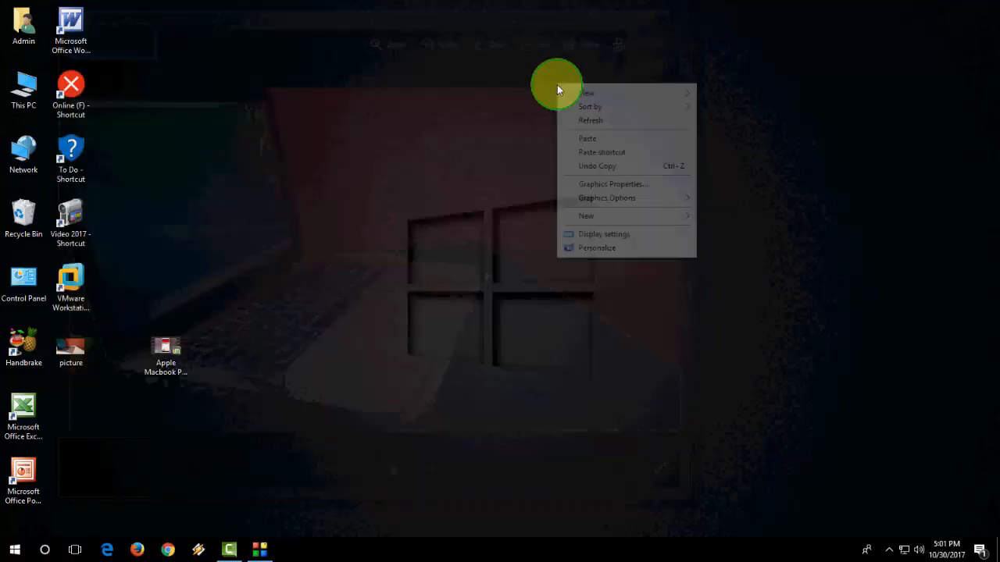